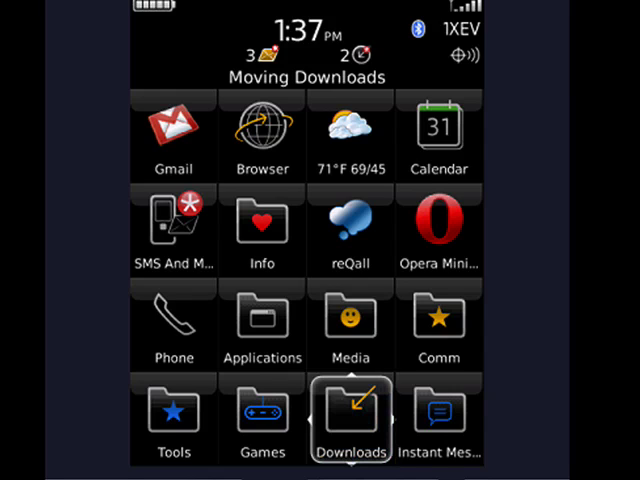
pyautogui.scroll(-3)
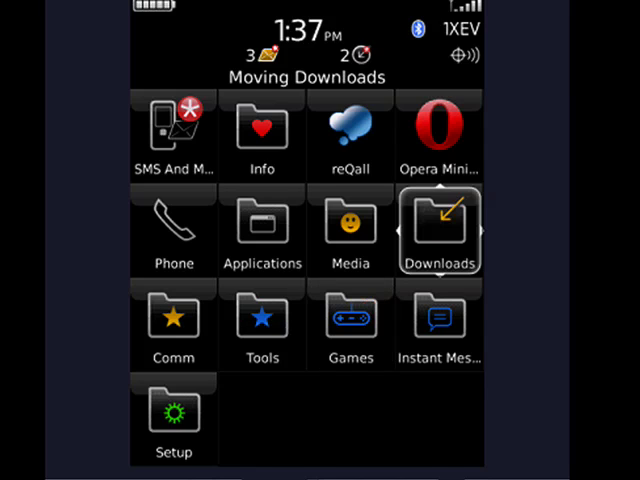
pyautogui.hscroll(-3)
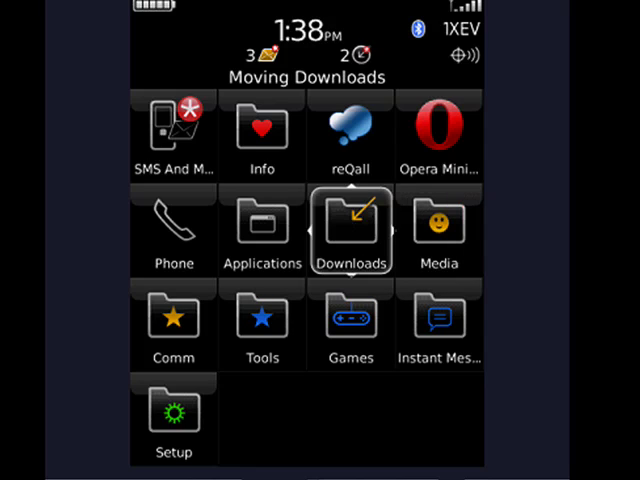